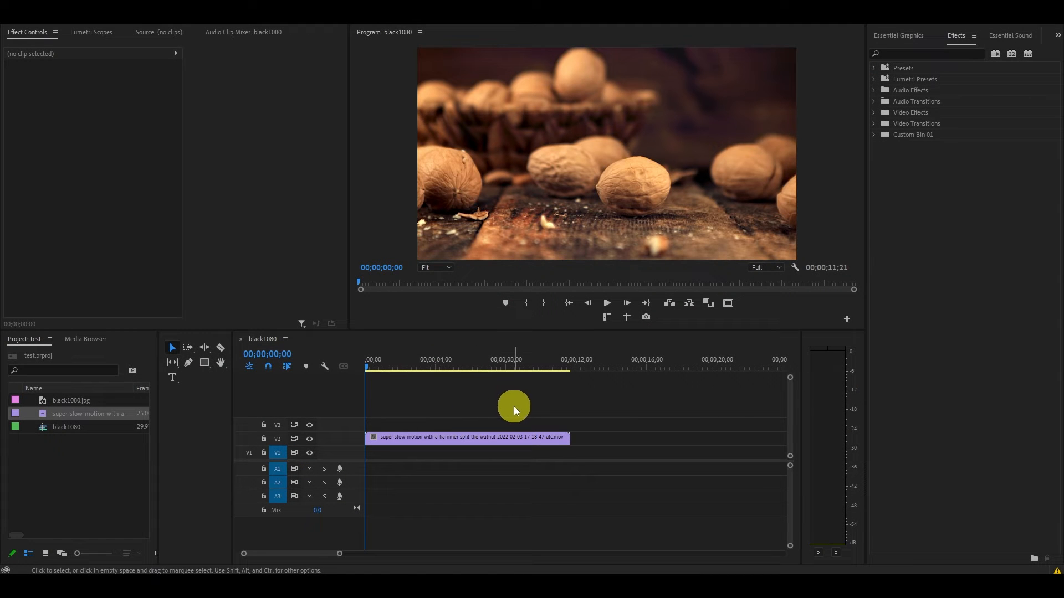
pyautogui.moveTo(579, 400)
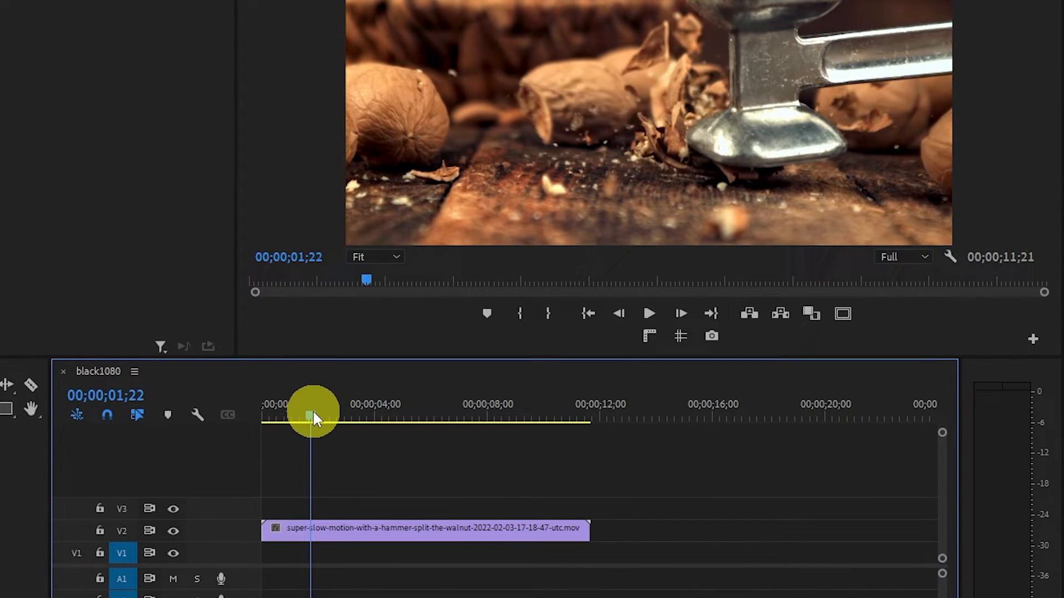
# Step: Move the playhead to 00;00;01;26, the frame where the hammer strikes the walnut
pyautogui.moveTo(313, 419); pyautogui.dragTo(591, 419)
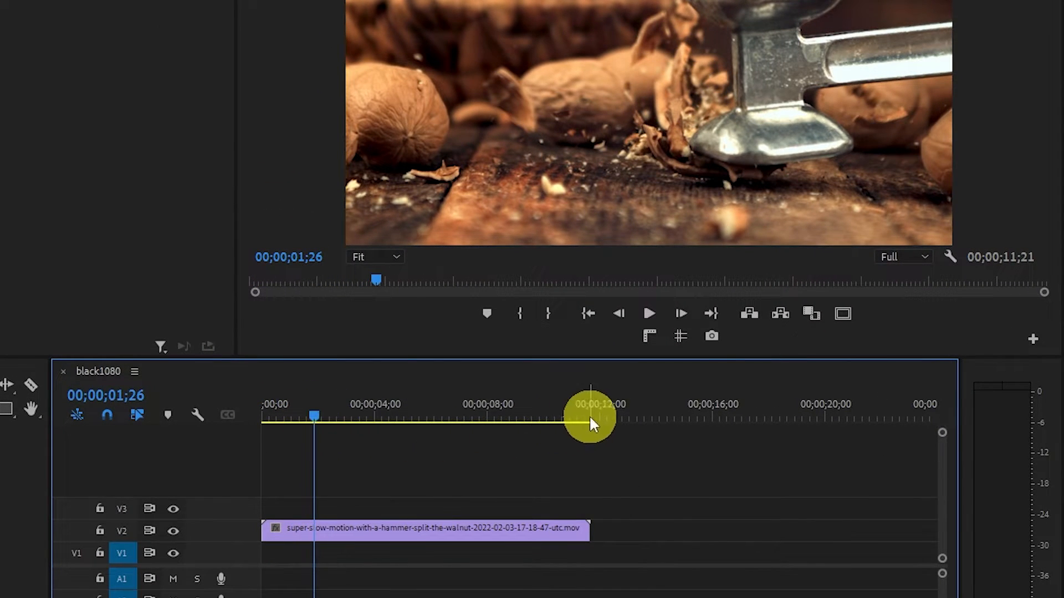
# Step: Export the current frame as a JPEG still named 'nuts', imported into the project
pyautogui.click(712, 336)
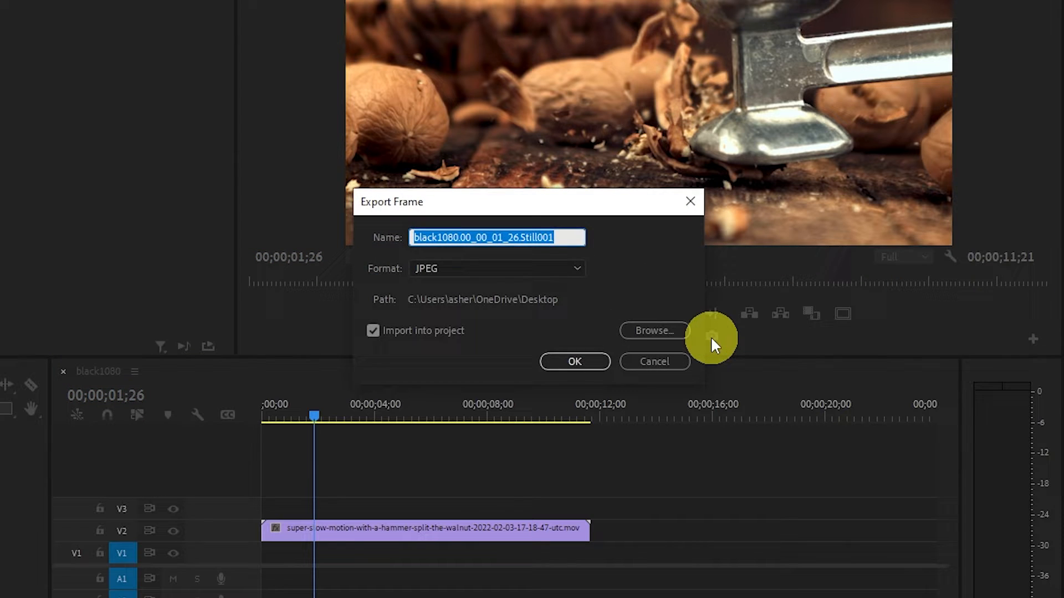
pyautogui.click(553, 237)
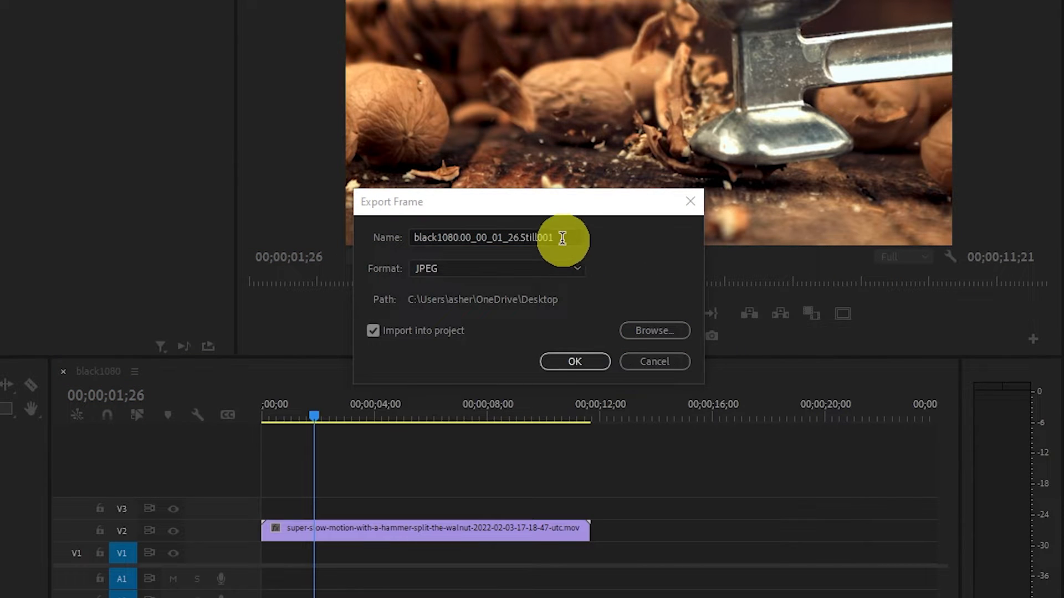
pyautogui.write('nuts')
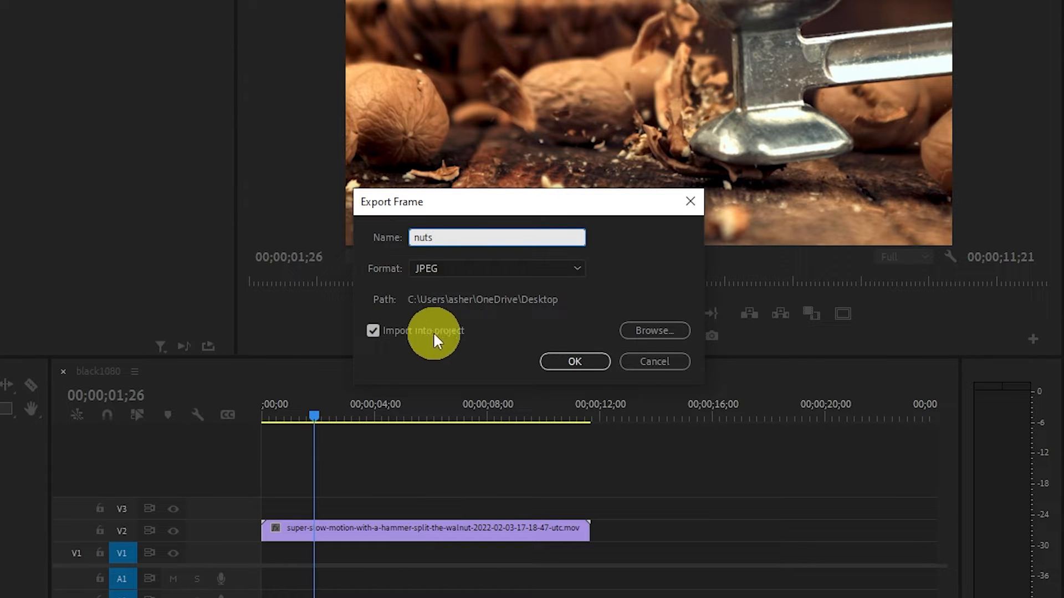
pyautogui.click(574, 361)
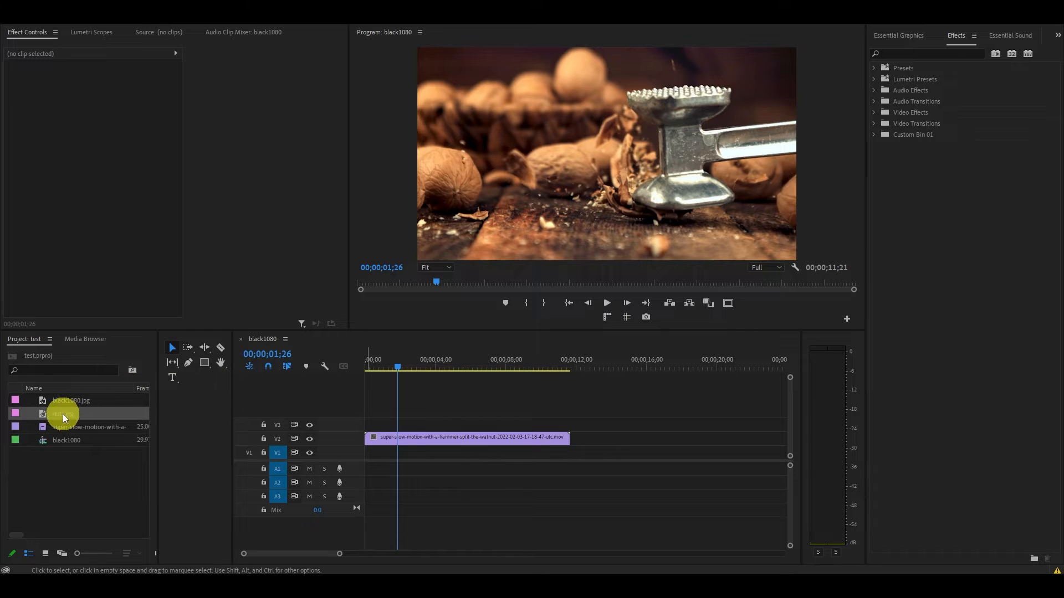
pyautogui.moveTo(64, 414); pyautogui.dragTo(441, 424)
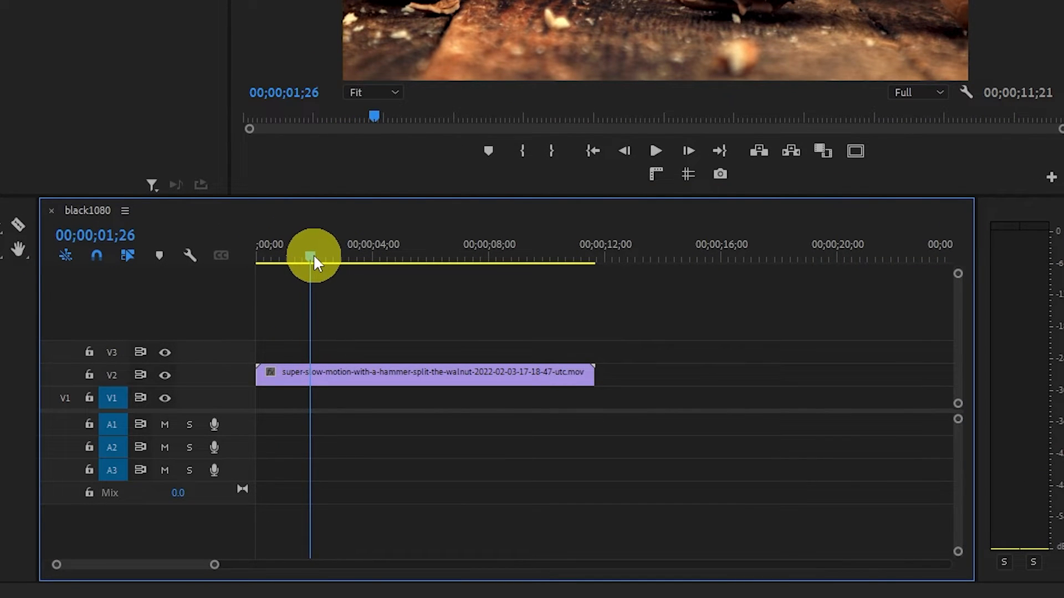
# Step: Add an Insert Frame Hold Segment to the walnut clip at the hammer-strike frame
pyautogui.rightClick(332, 376)
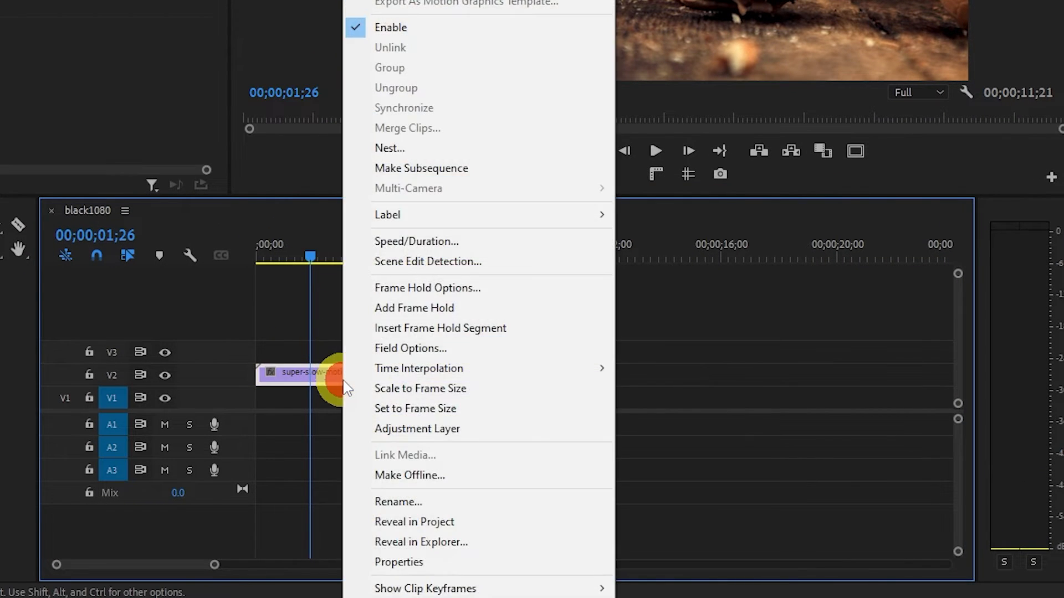
pyautogui.moveTo(409, 328)
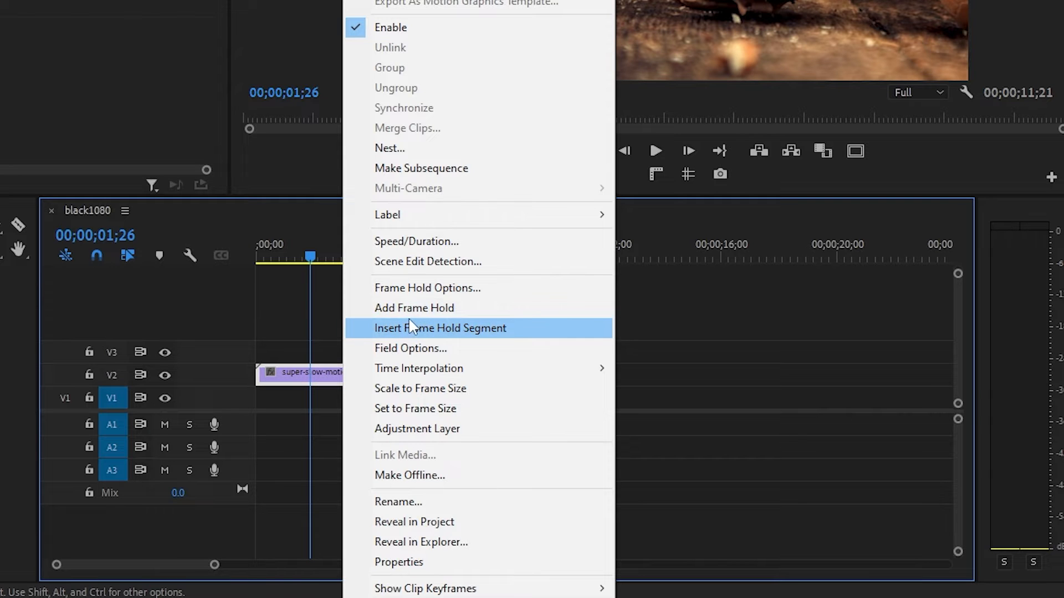
pyautogui.click(440, 328)
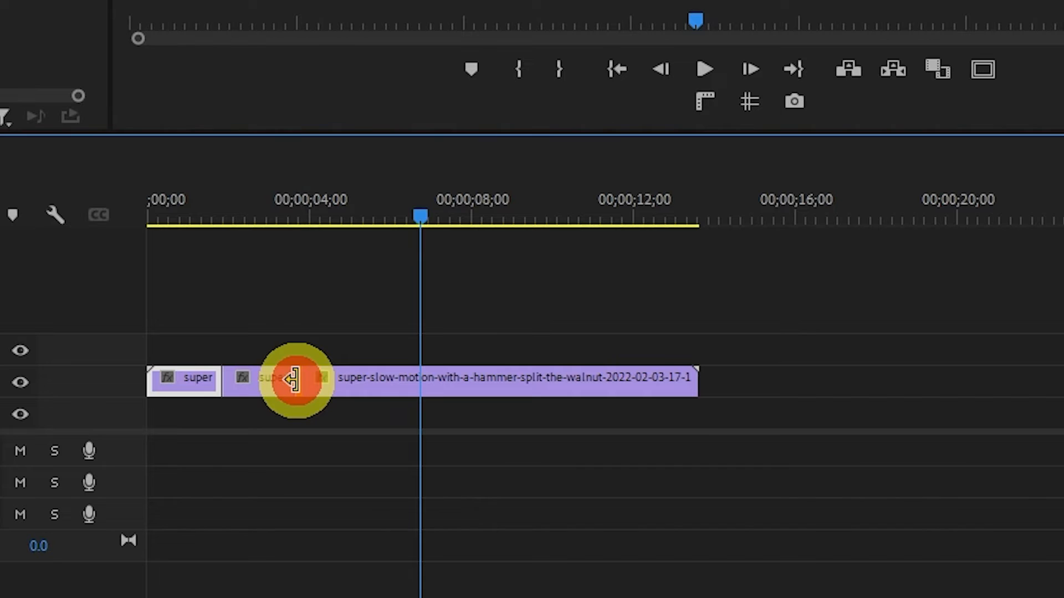
# Step: Ripple-trim the hold segment's end to about 00;00;04;19 so later footage starts later
pyautogui.moveTo(292, 379); pyautogui.dragTo(407, 379)
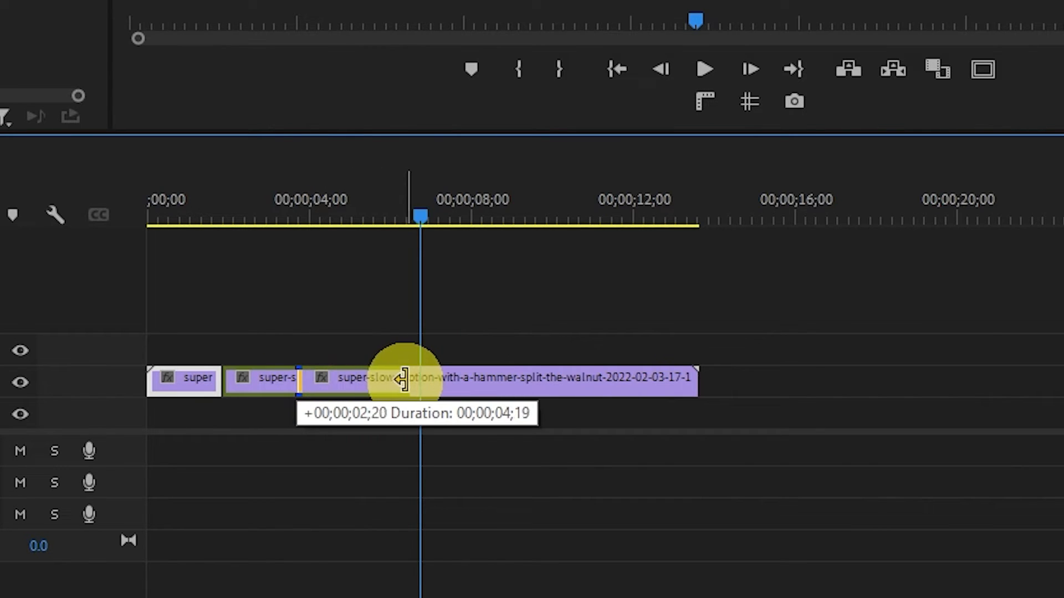
pyautogui.moveTo(403, 378); pyautogui.dragTo(418, 386)
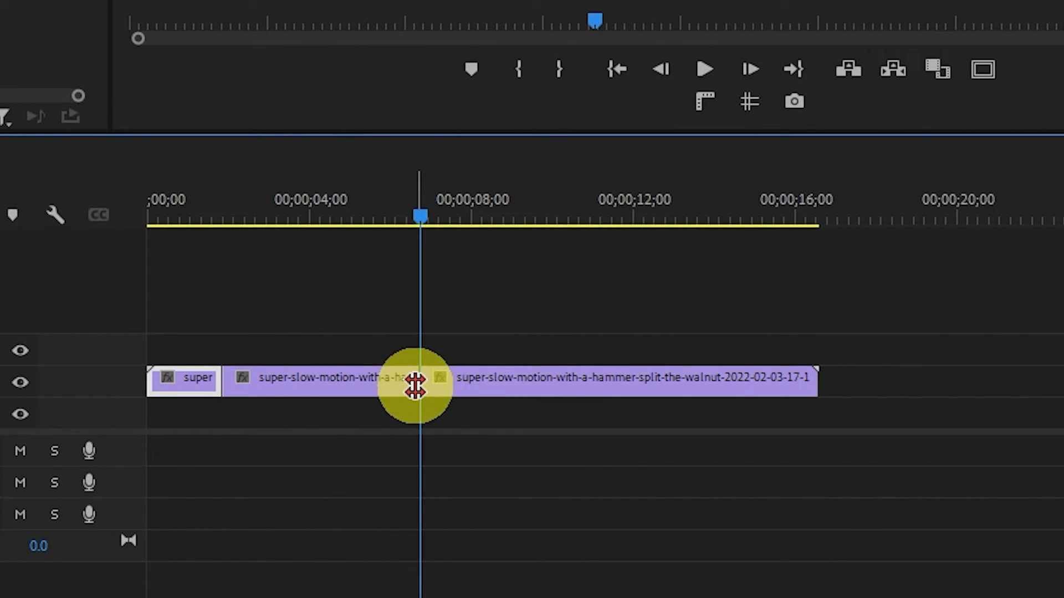
pyautogui.moveTo(421, 387); pyautogui.dragTo(262, 390)
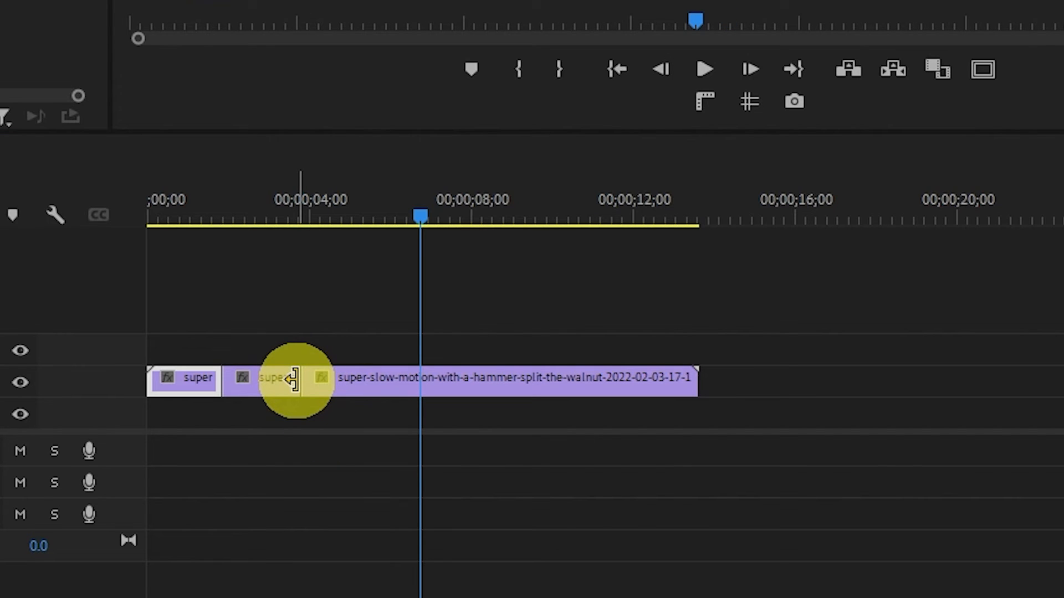
pyautogui.moveTo(291, 378); pyautogui.dragTo(319, 378)
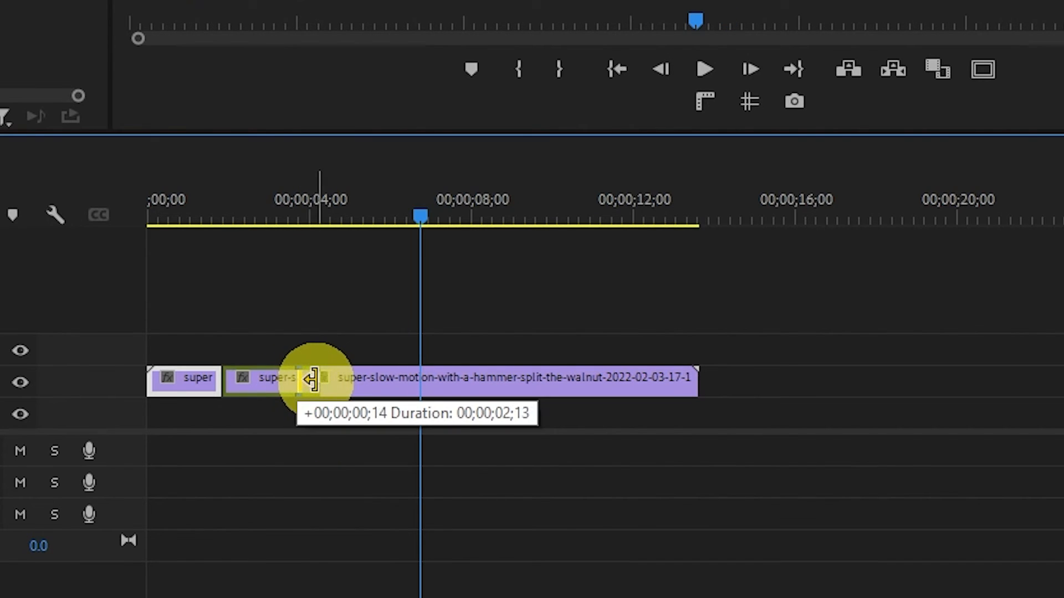
pyautogui.moveTo(309, 378); pyautogui.dragTo(448, 413)
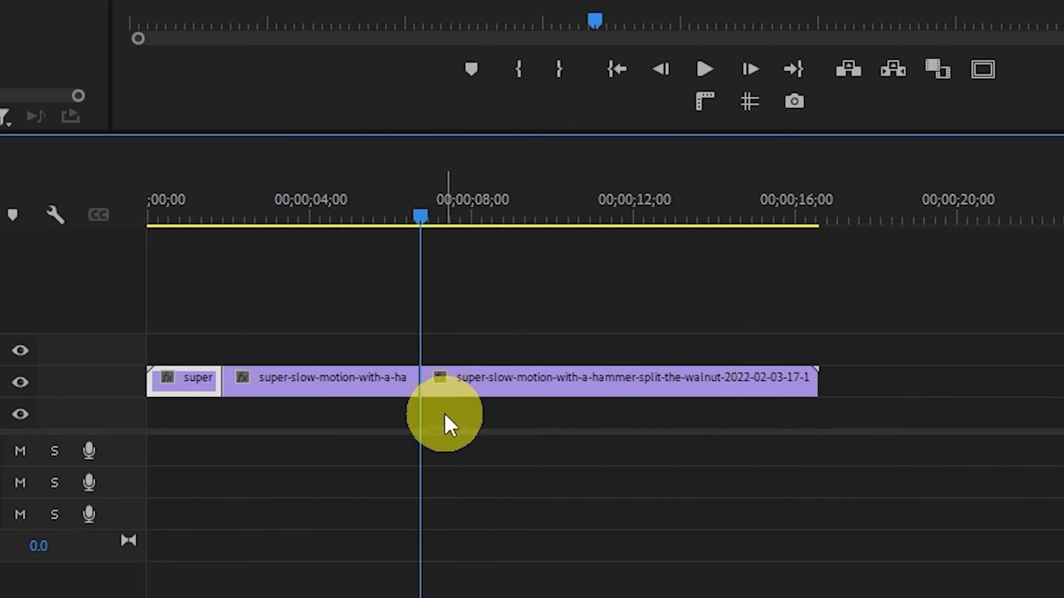